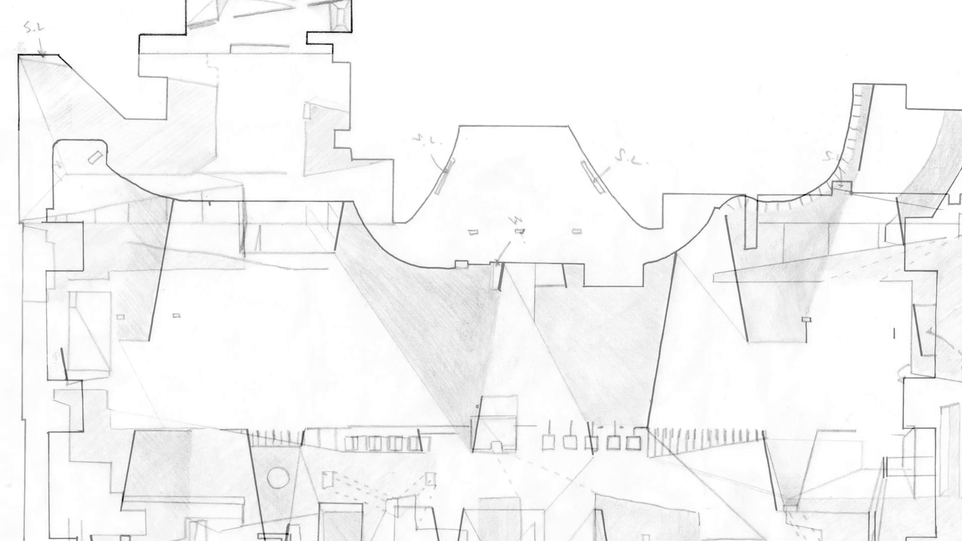
pyautogui.scroll(-3)
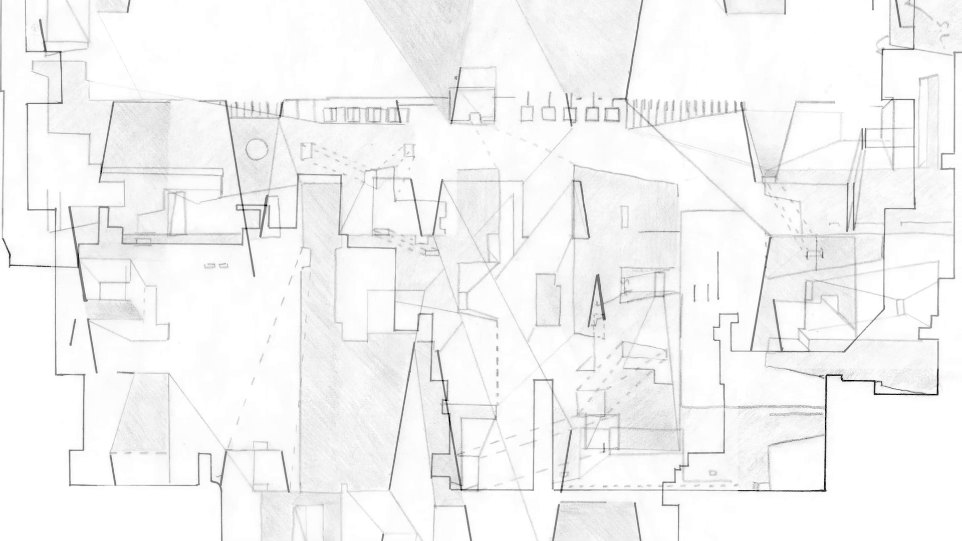